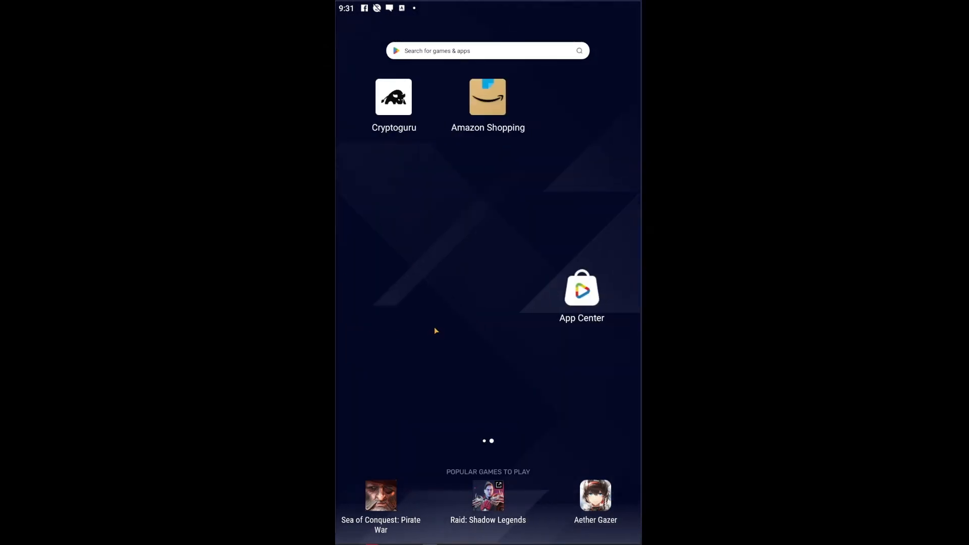
mouse_move(481, 246)
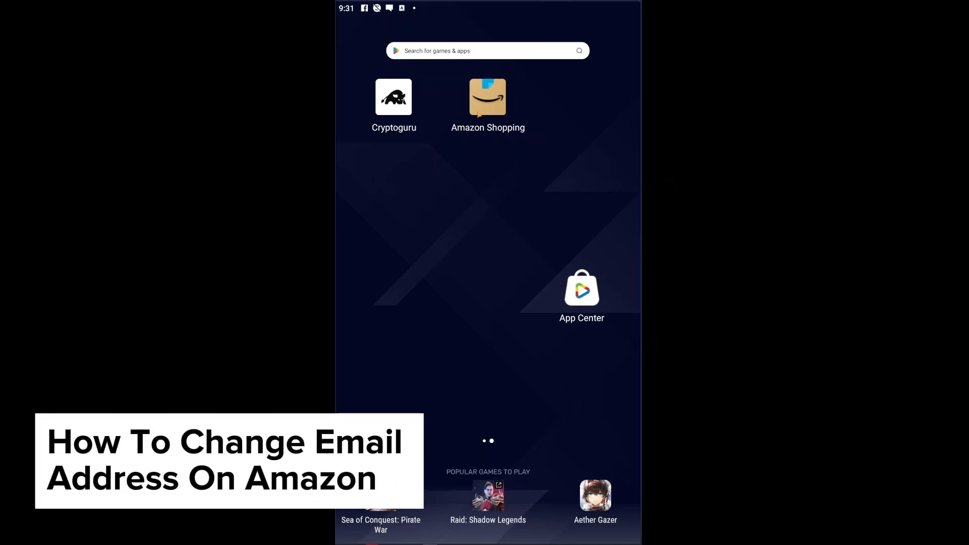
mouse_move(490, 108)
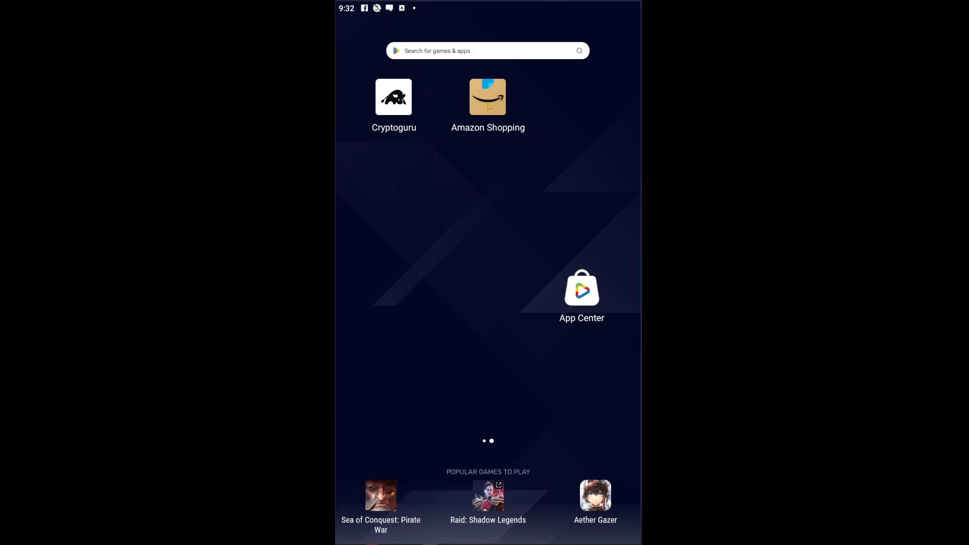
- Launch Amazon Shopping and go to the account profile page from the store home
left_click(487, 97)
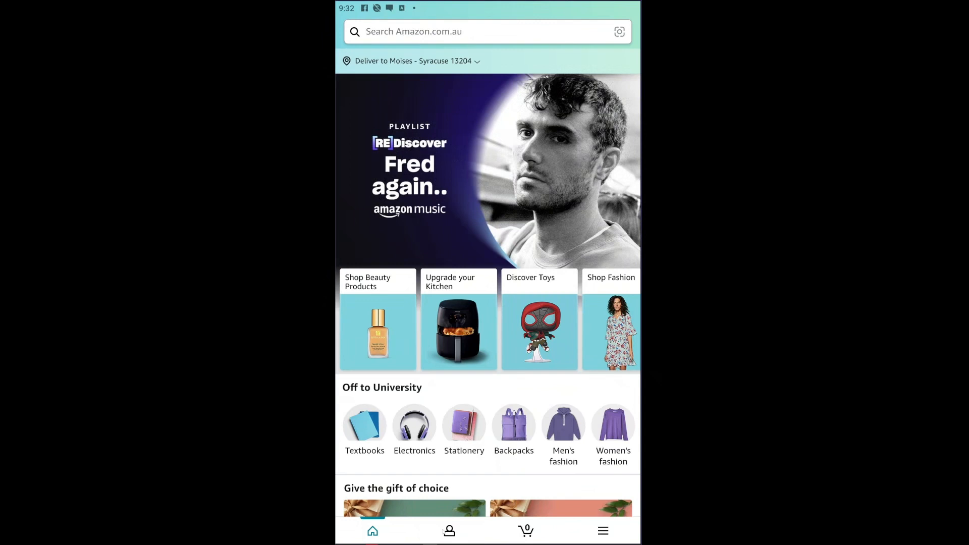
left_click(448, 530)
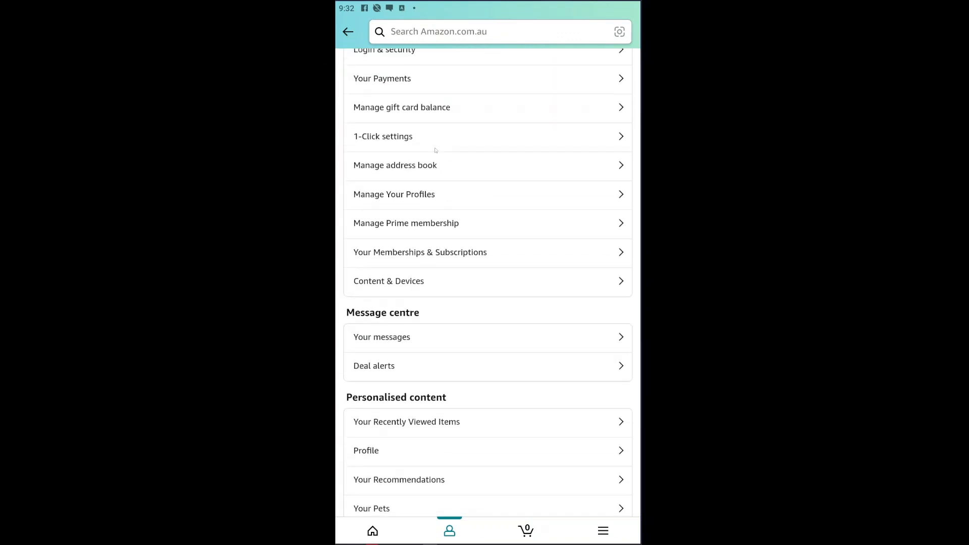
- Scroll the account page to reveal the Account settings list including Login & security
scroll("up", 3)
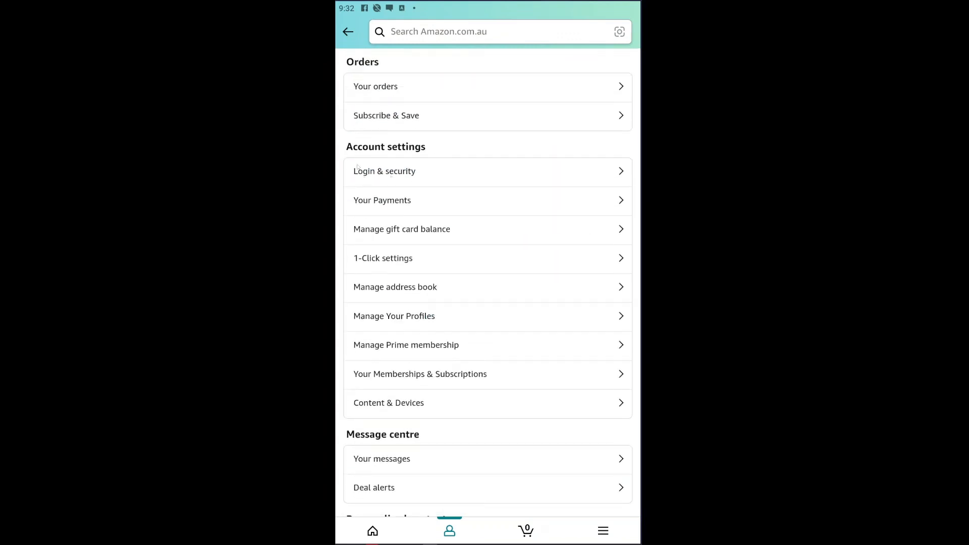